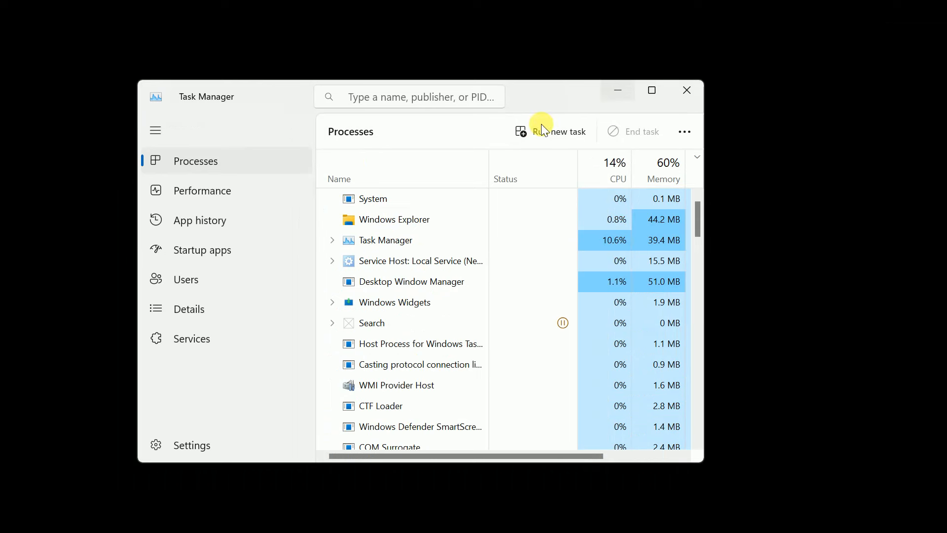
Restart the Windows Explorer process from the Processes list.
click(394, 219)
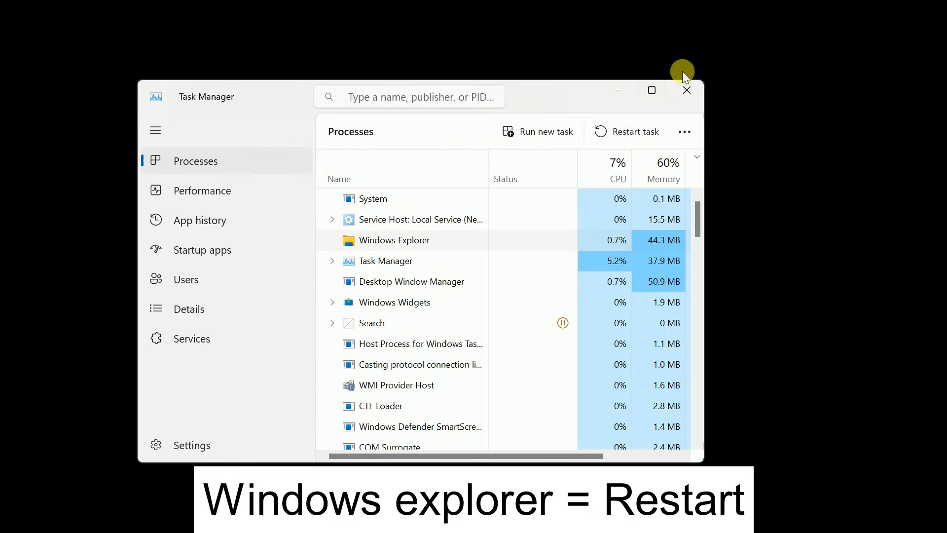
click(652, 89)
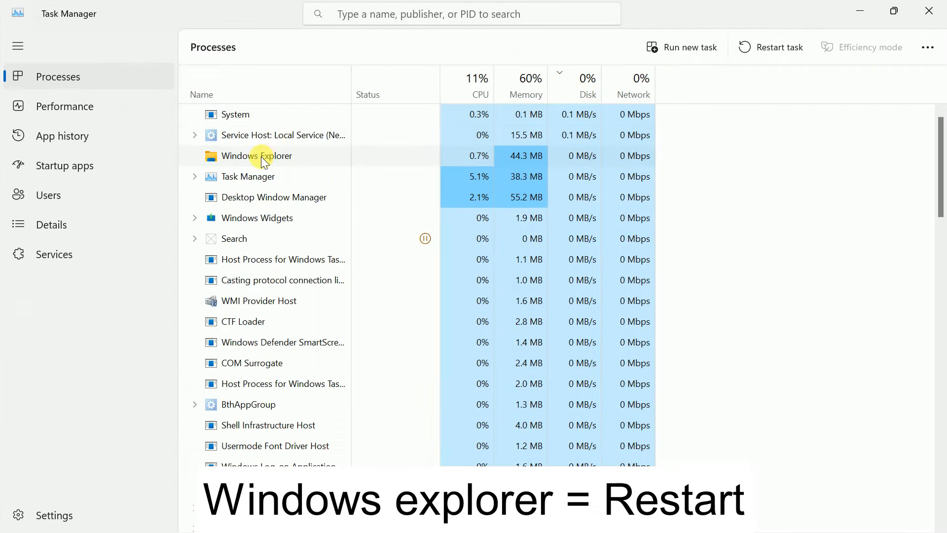
right_click(257, 156)
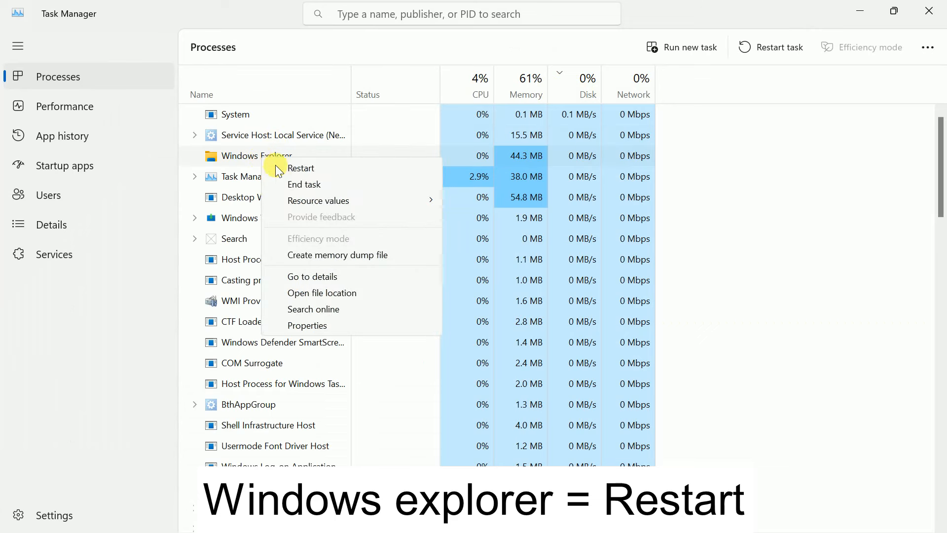
click(301, 167)
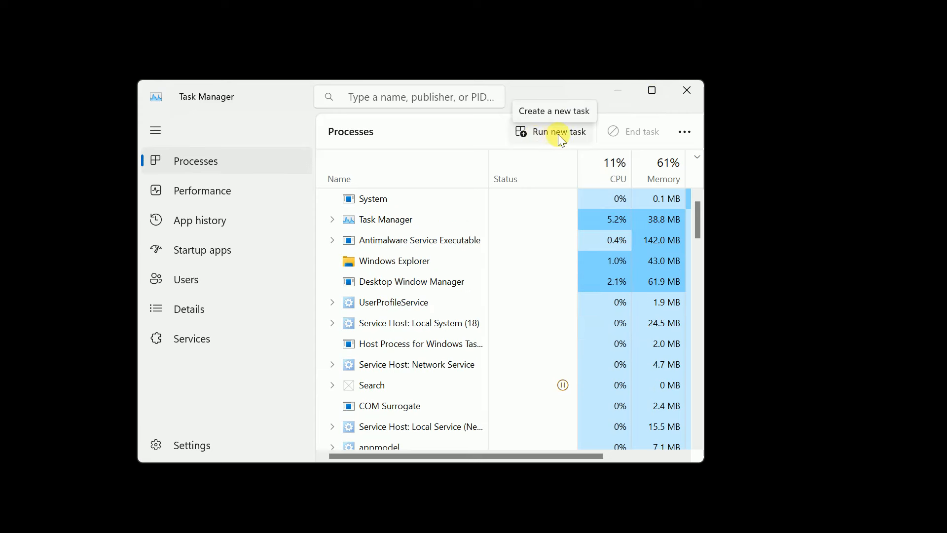
Run explorer.exe as a new task, opening a File Explorer window on Home.
click(557, 131)
text(ev)
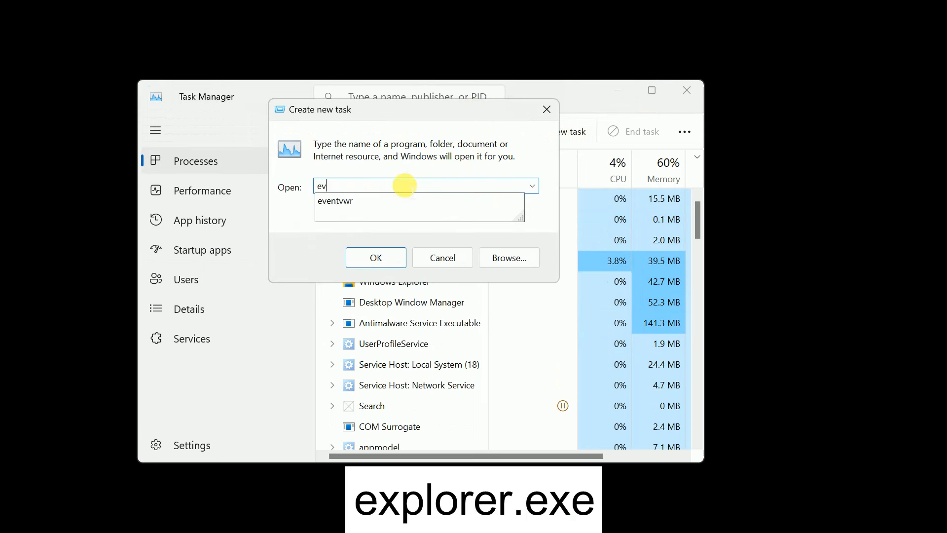
text(explorer.exe)
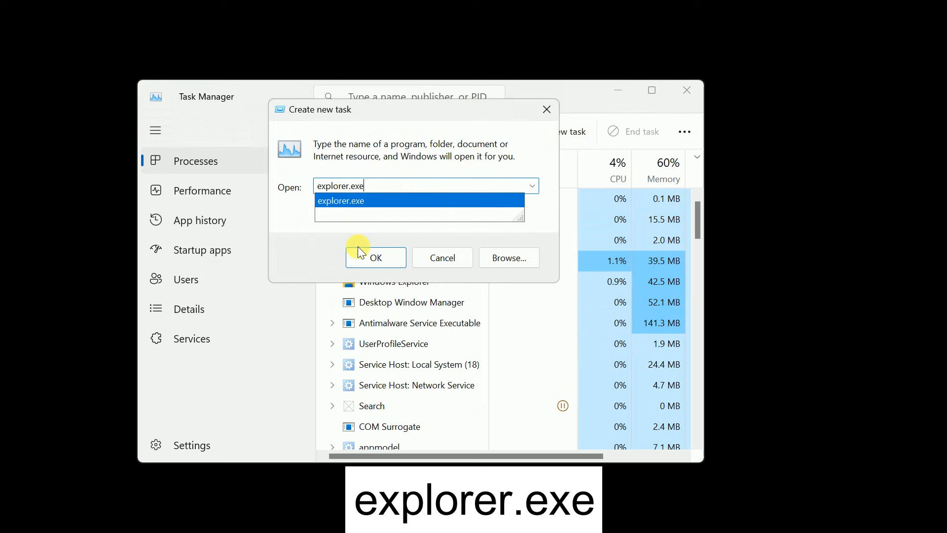
click(375, 257)
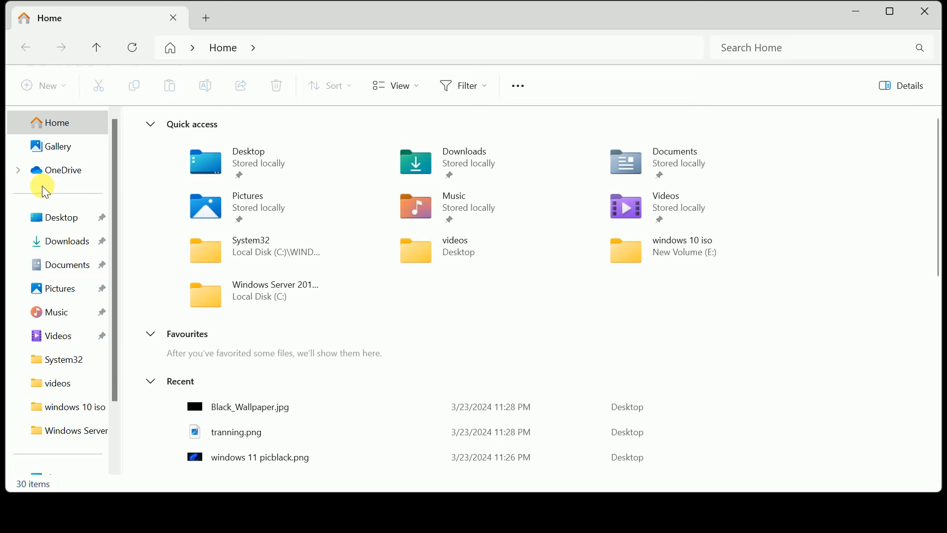
mouse_move(719, 29)
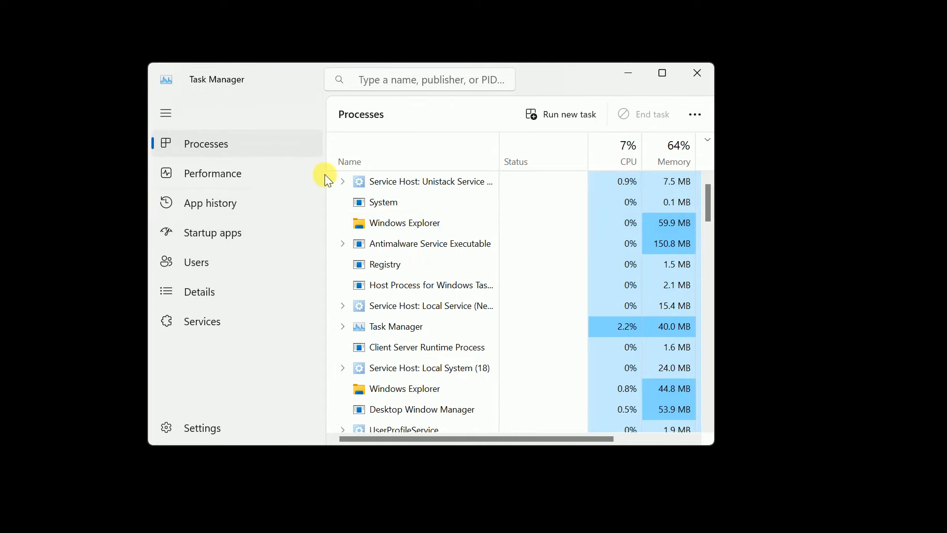
mouse_move(340, 206)
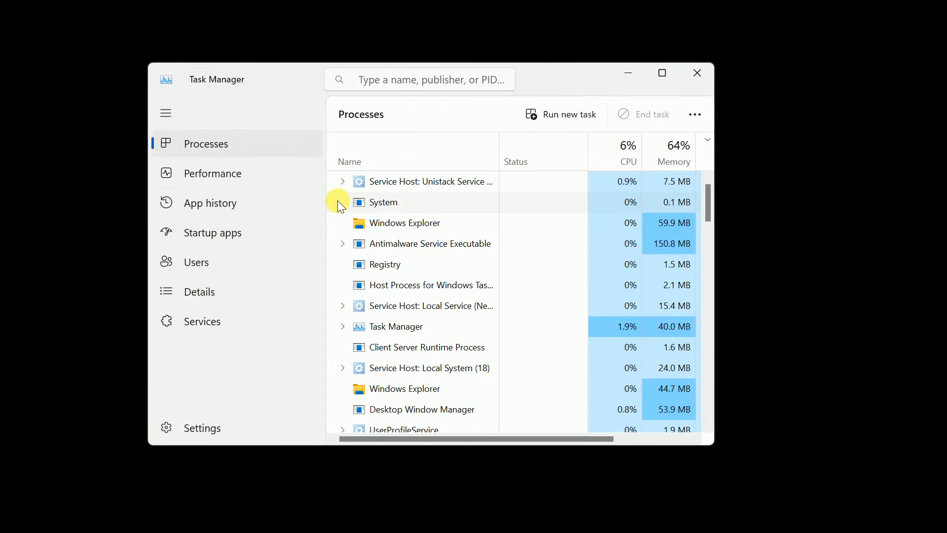
mouse_move(278, 150)
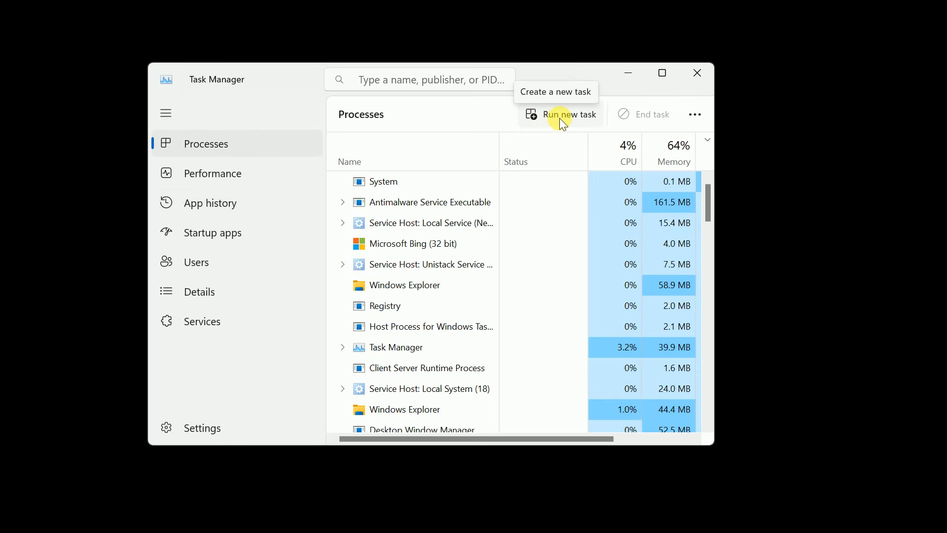
Run devmgmt.msc as a new task with administrative privileges to bring up Device Manager.
click(569, 114)
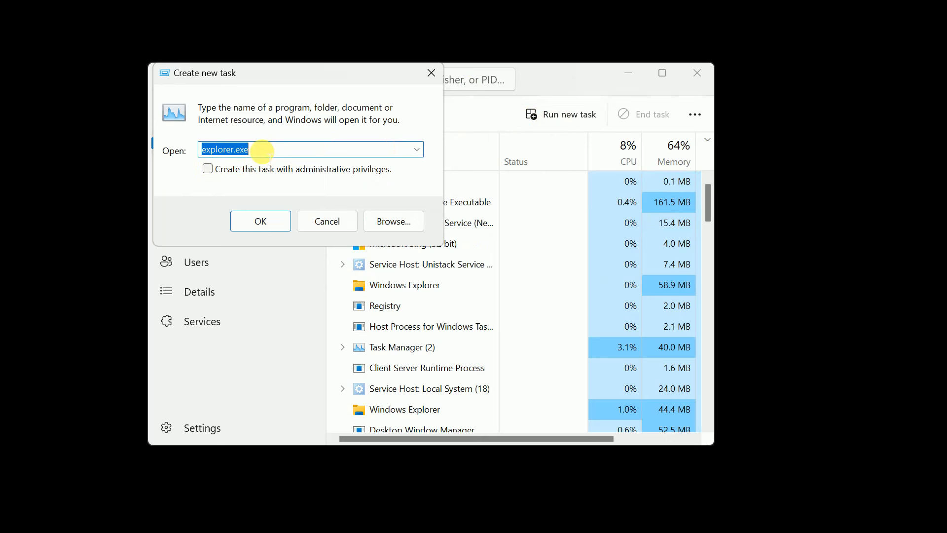
text(devmgmt.msc)
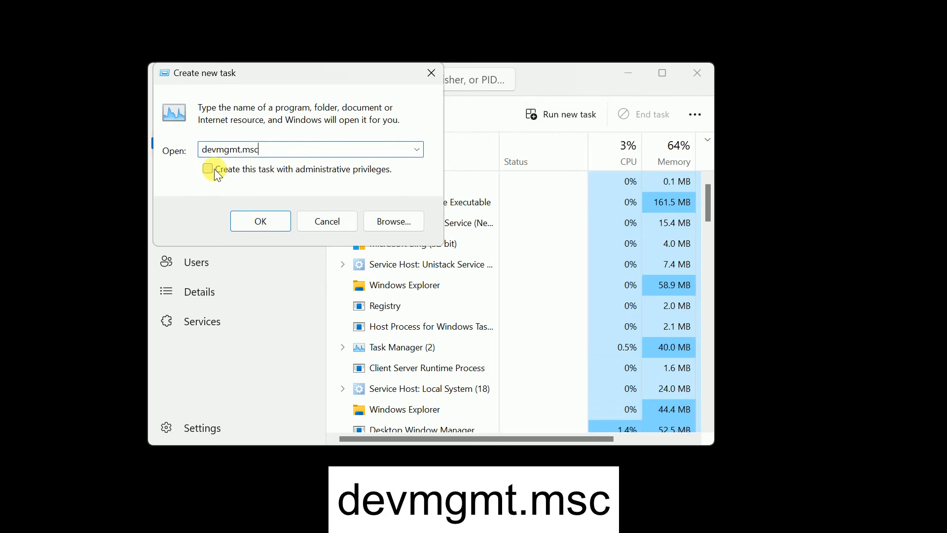
click(208, 169)
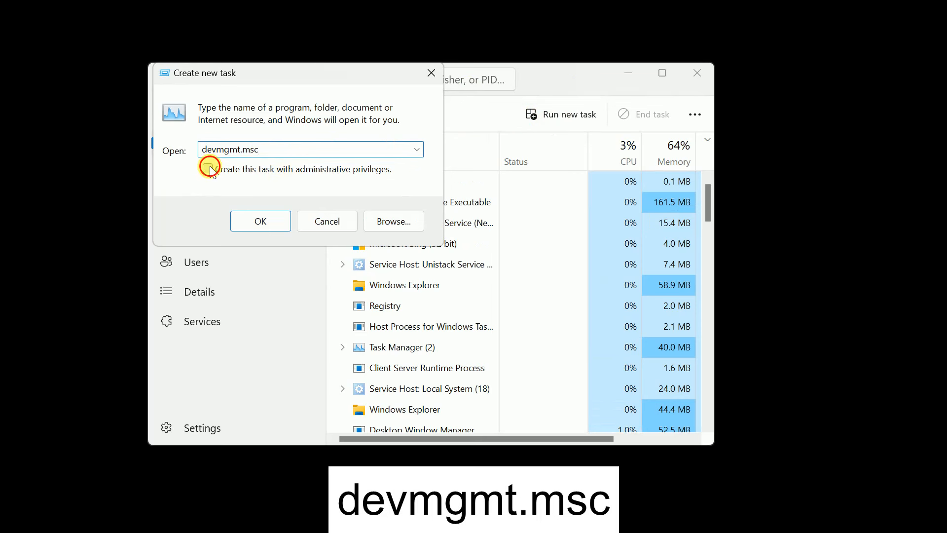
click(208, 170)
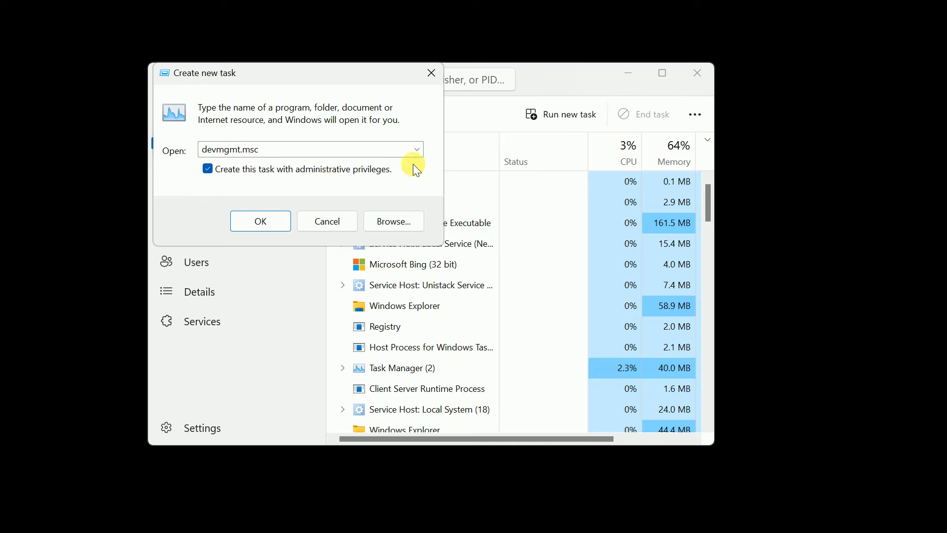
click(260, 220)
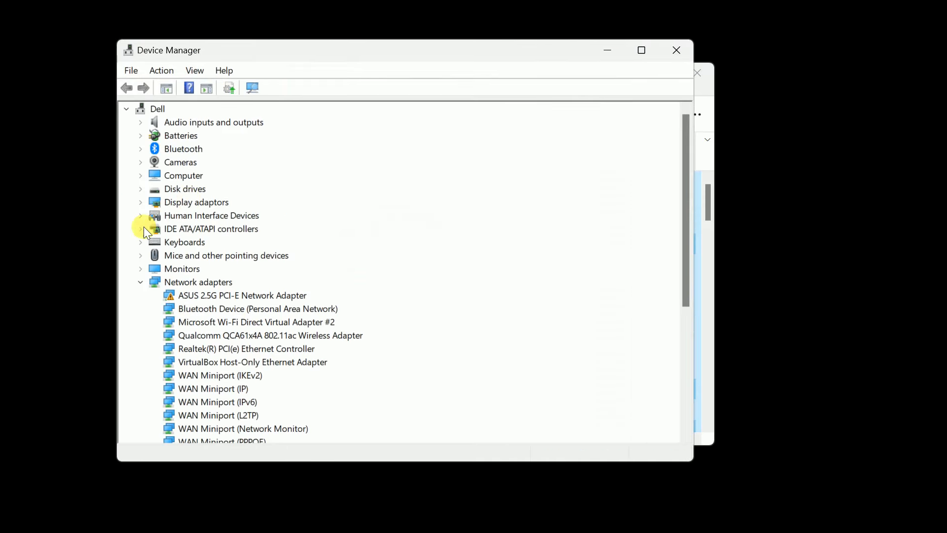
Check Intel(R) HD Graphics 5500 for a newer driver and dismiss the already-up-to-date report.
click(140, 201)
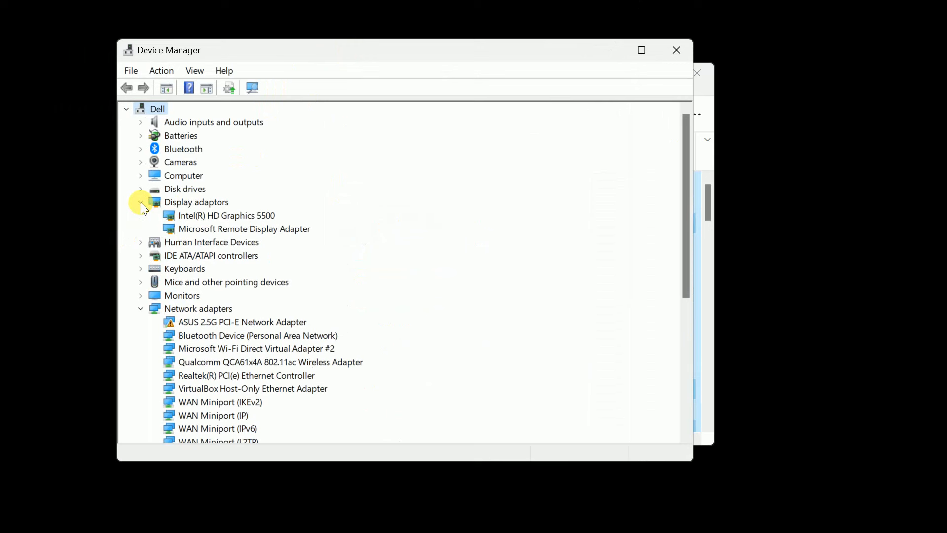
click(244, 228)
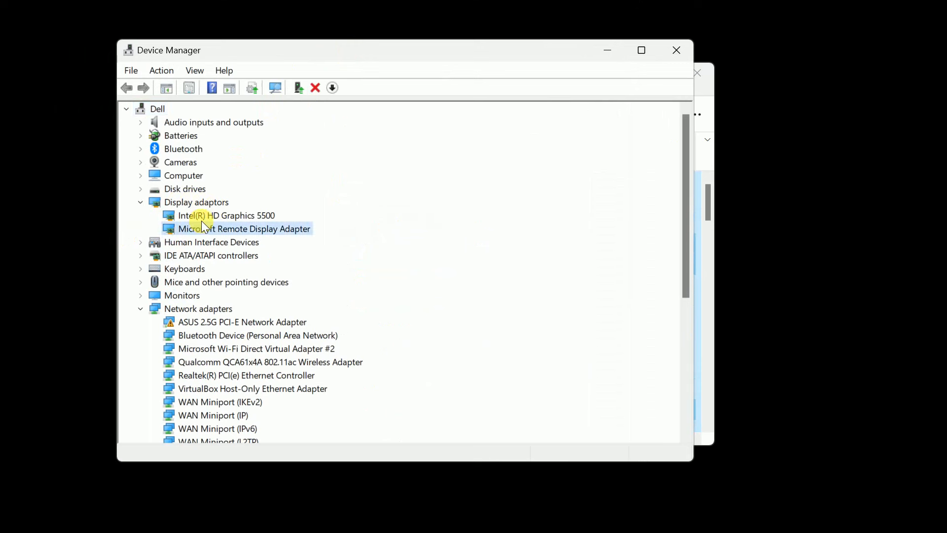
right_click(227, 215)
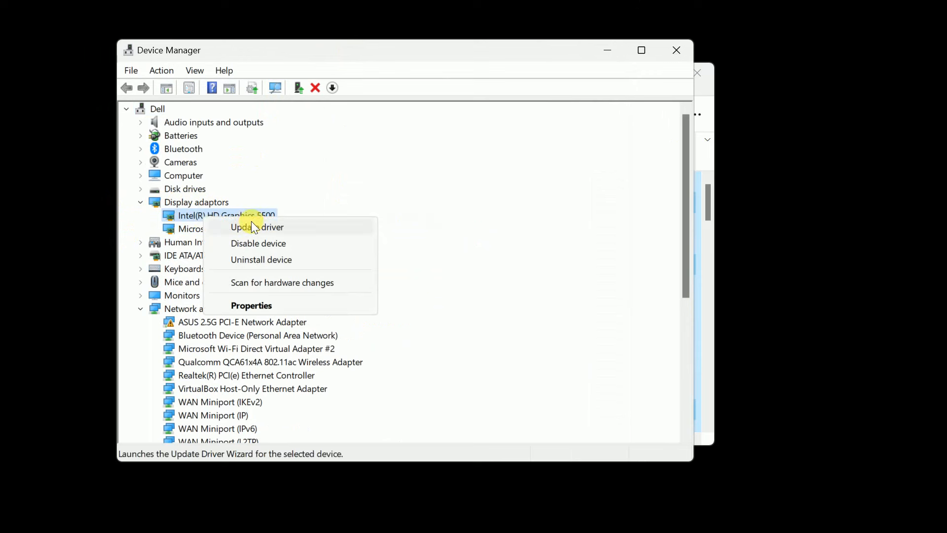
click(257, 226)
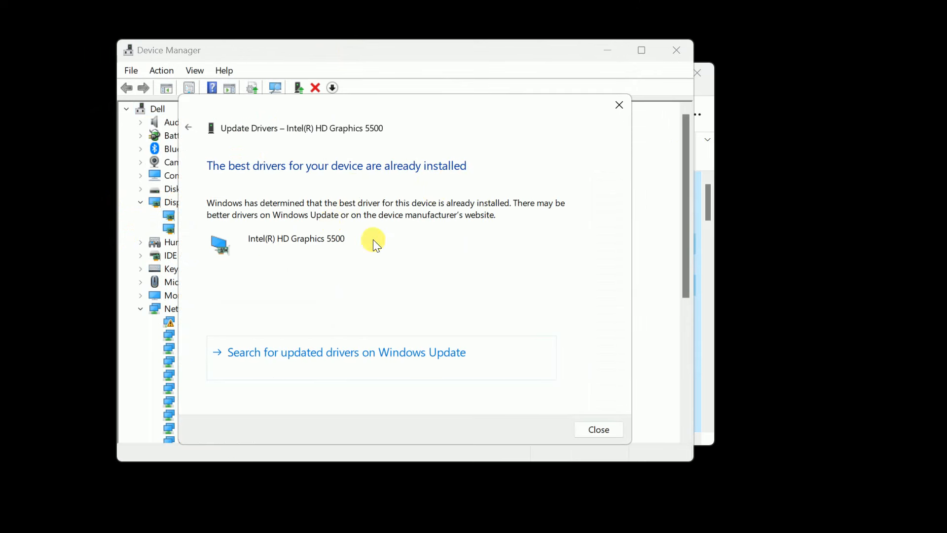
click(598, 430)
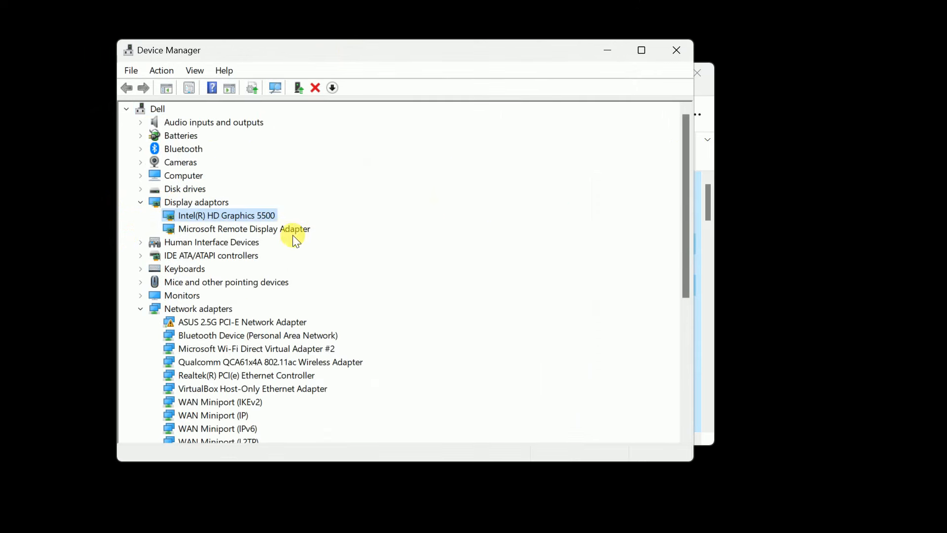
Request removal of the Intel(R) HD Graphics 5500 display adapter.
right_click(227, 215)
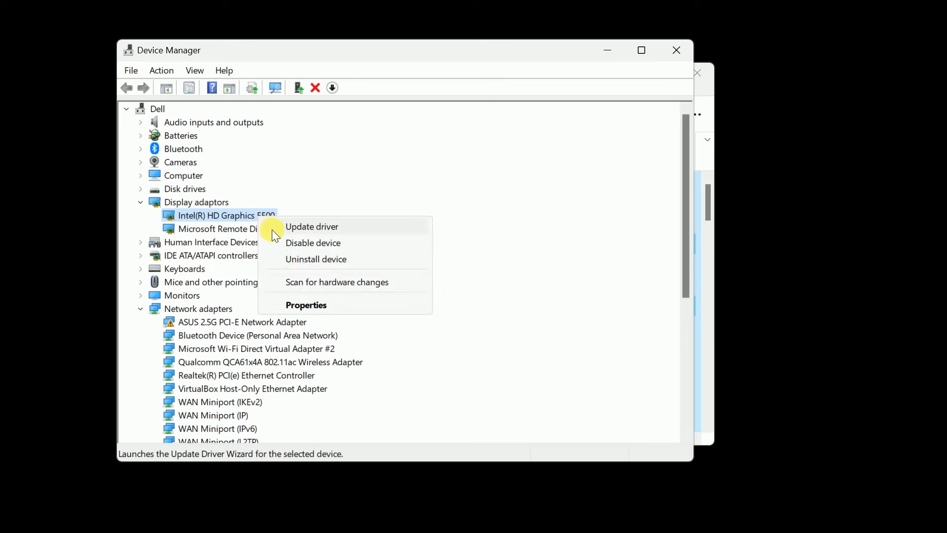
click(316, 259)
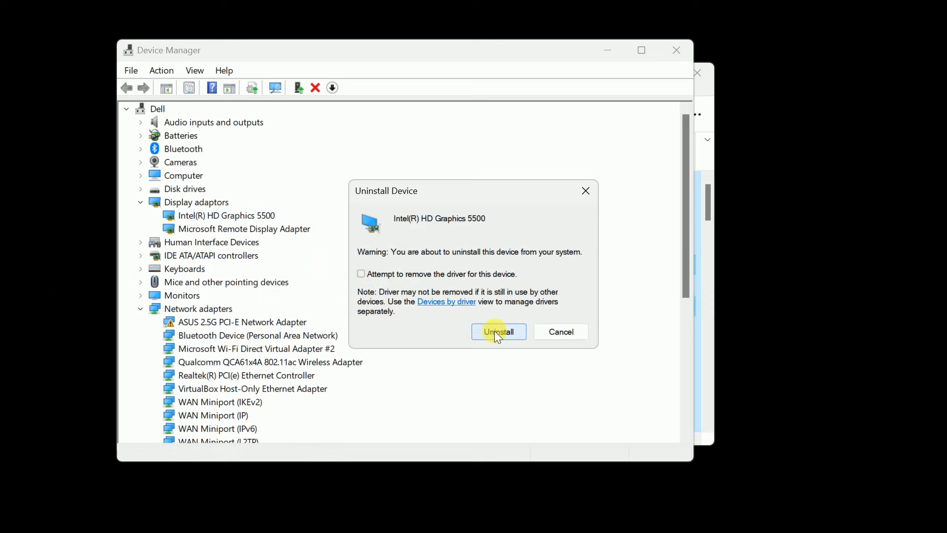
Confirm uninstalling Intel(R) HD Graphics 5500 and accept restarting the computer now.
click(498, 331)
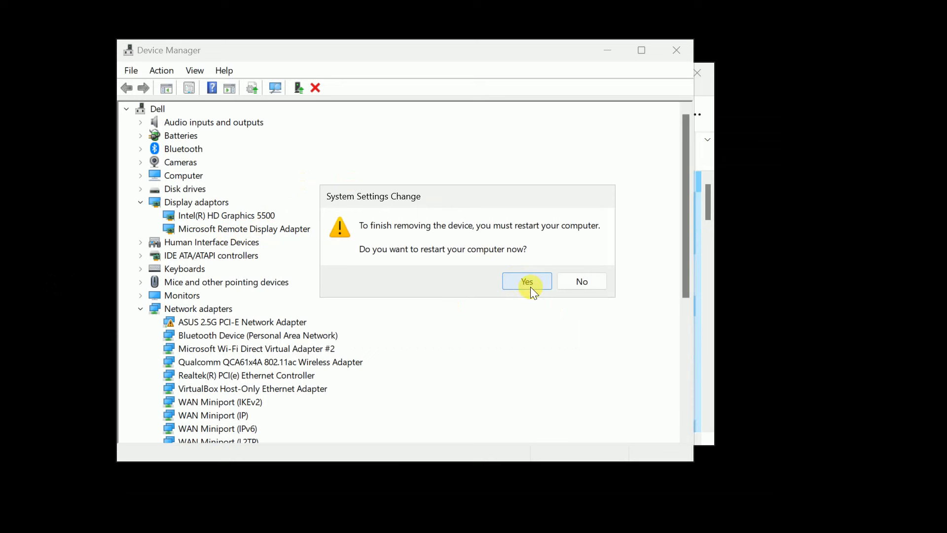
mouse_move(552, 277)
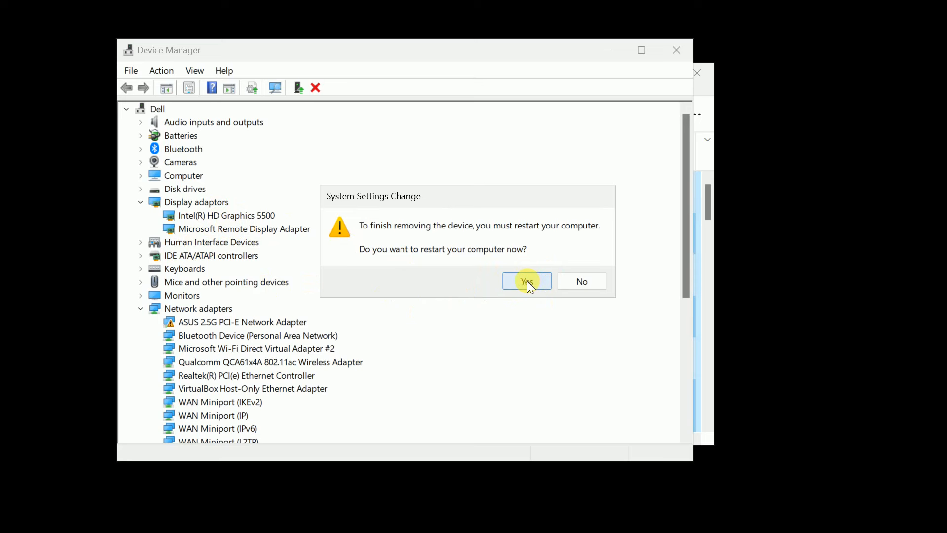
click(526, 281)
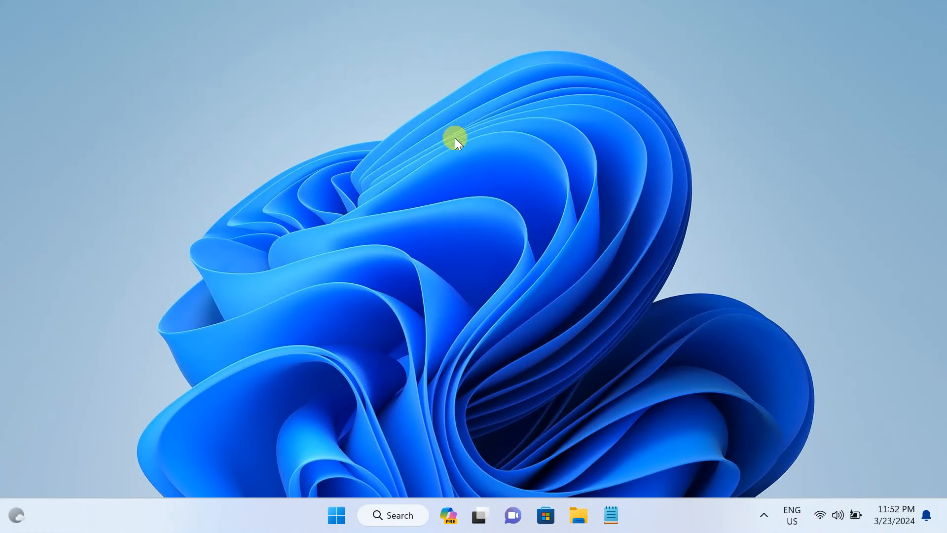
mouse_move(299, 205)
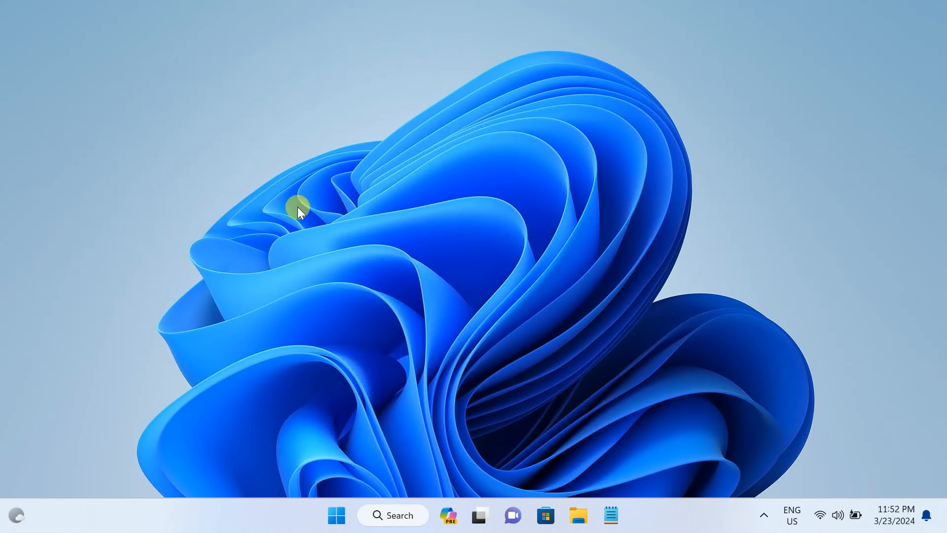
mouse_move(398, 168)
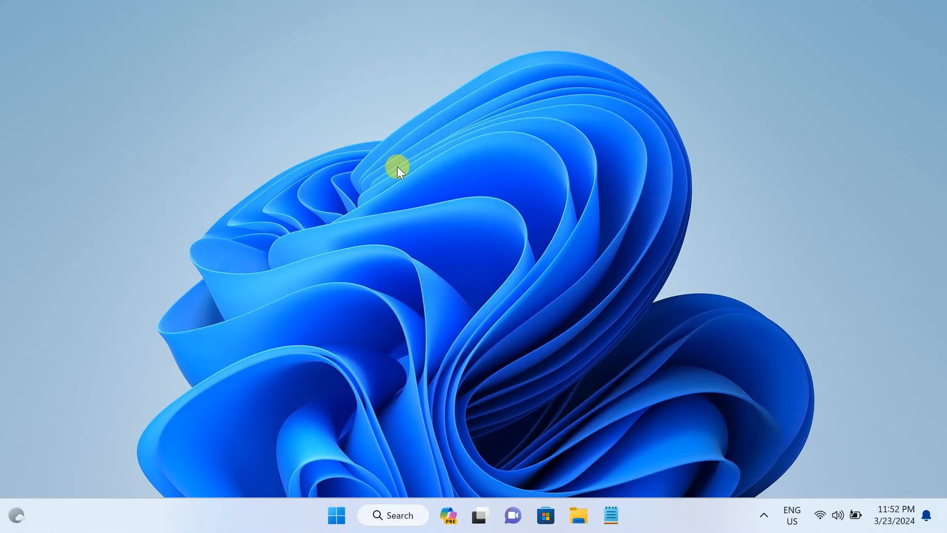
mouse_move(416, 193)
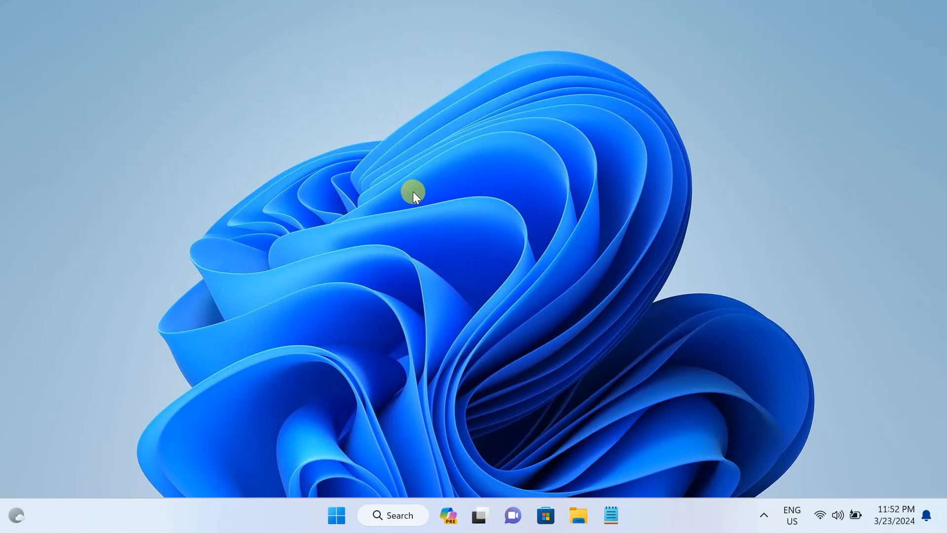
mouse_move(390, 236)
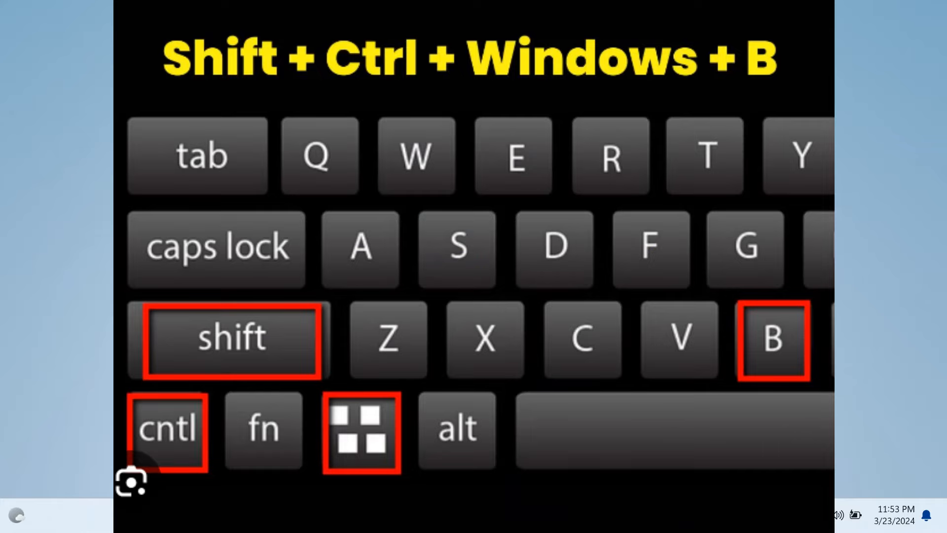
key(shift+ctrl+win+b)
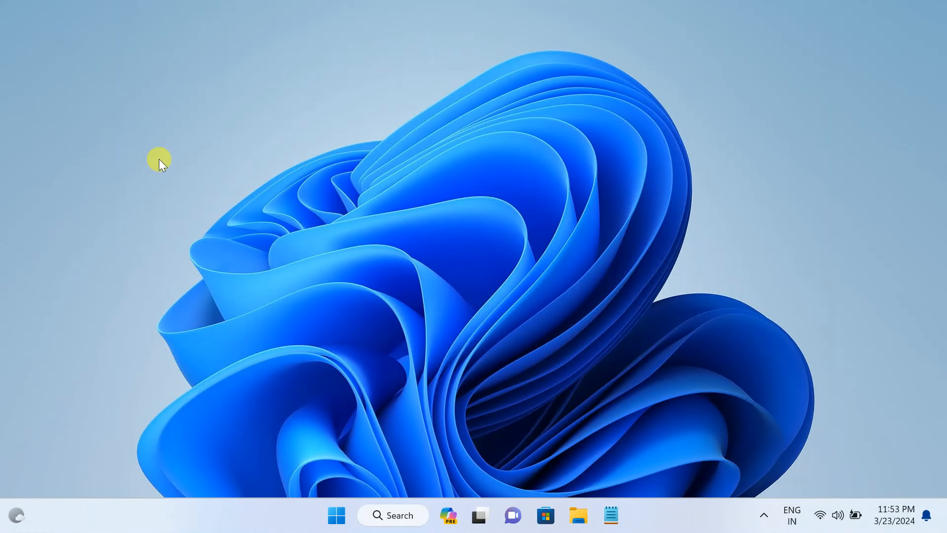
mouse_move(275, 382)
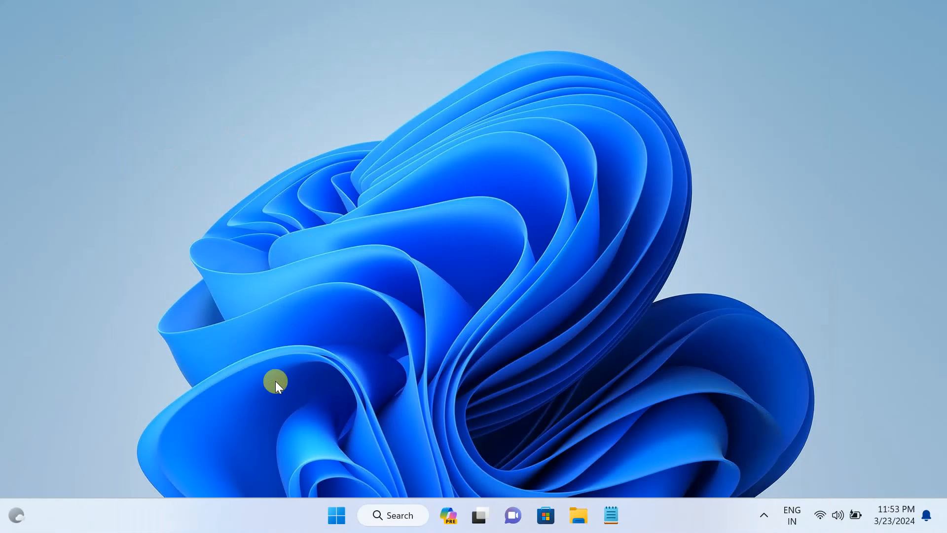
mouse_move(404, 334)
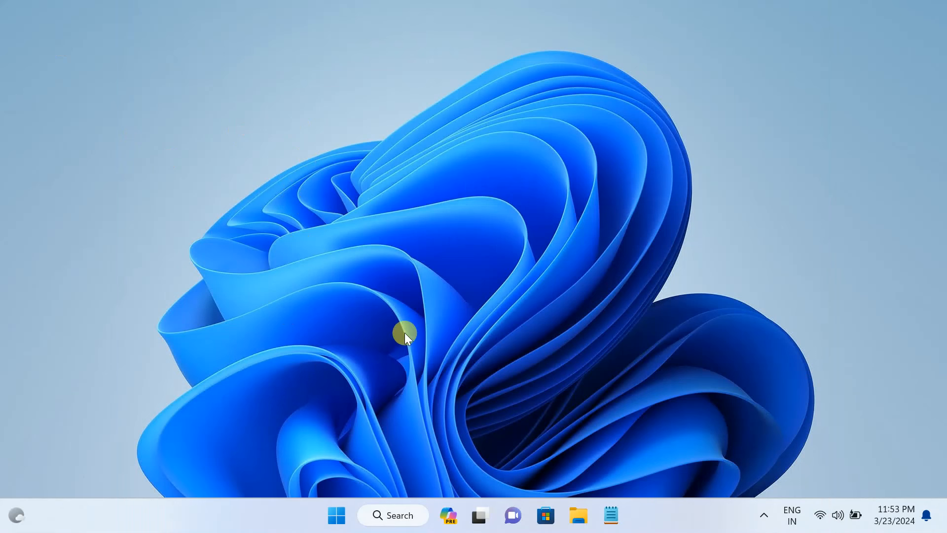
mouse_move(338, 290)
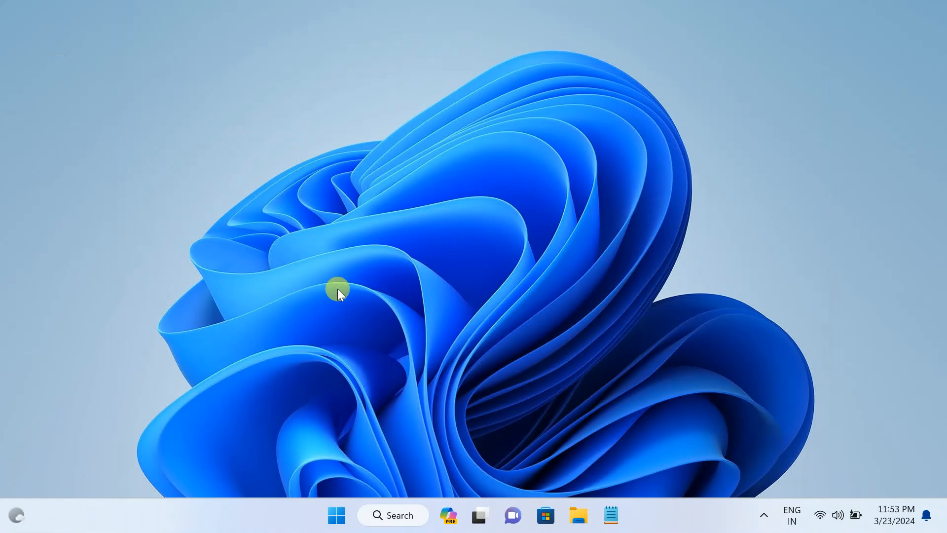
mouse_move(353, 236)
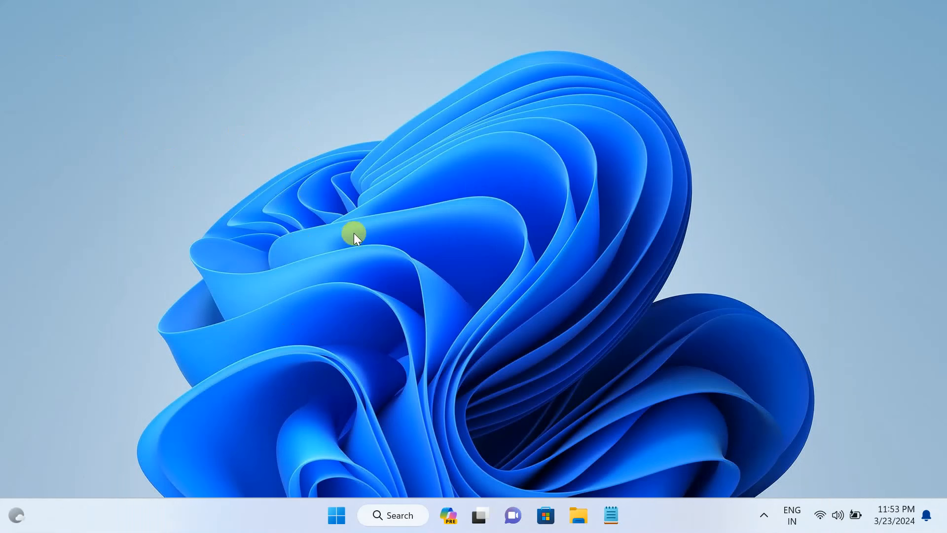